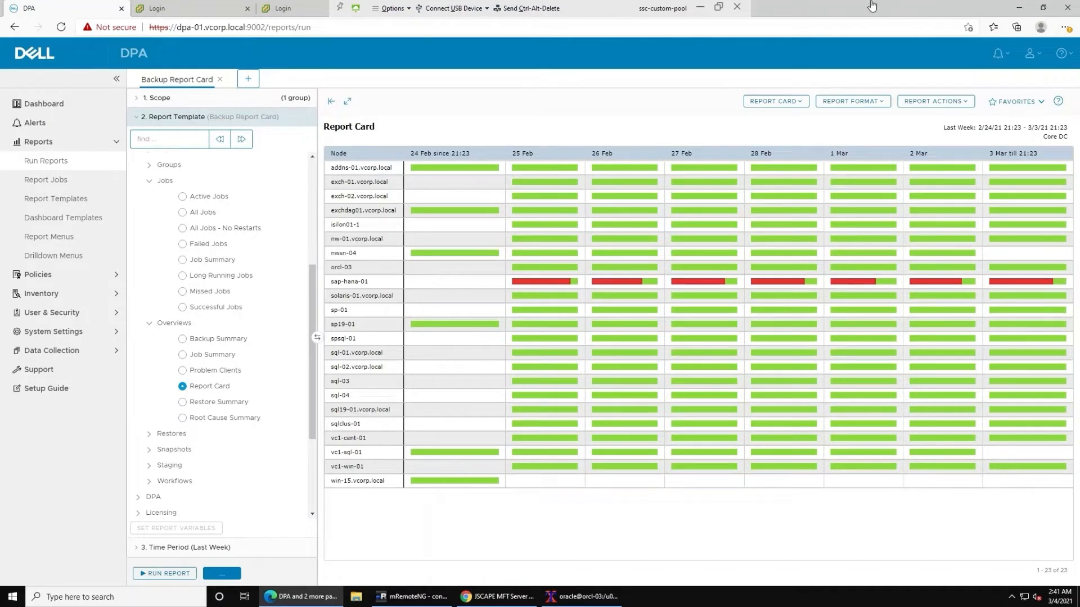
pyautogui.moveTo(394, 90)
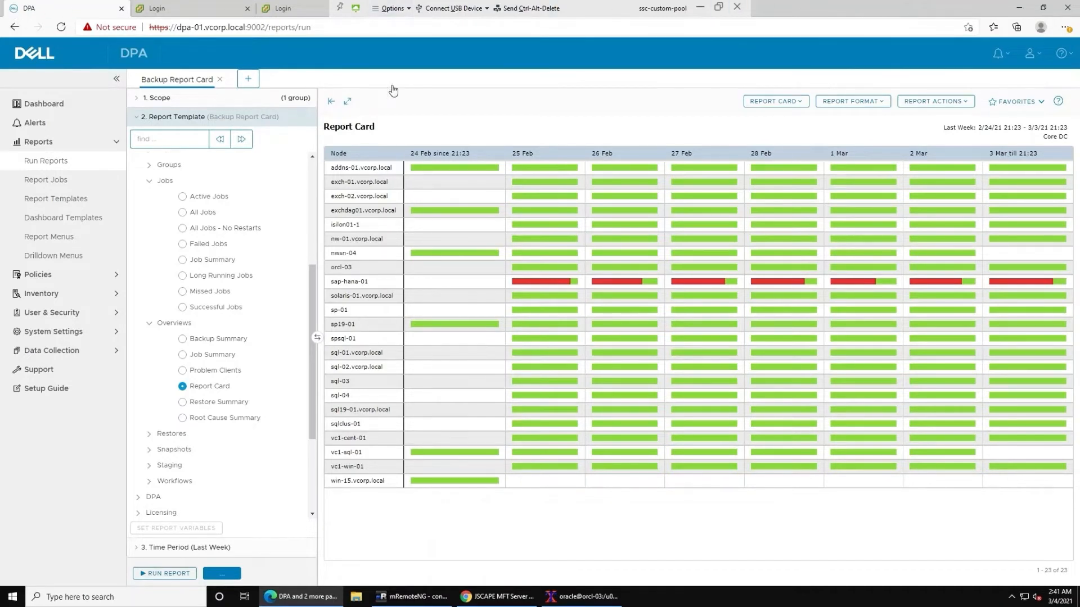
pyautogui.moveTo(305, 109)
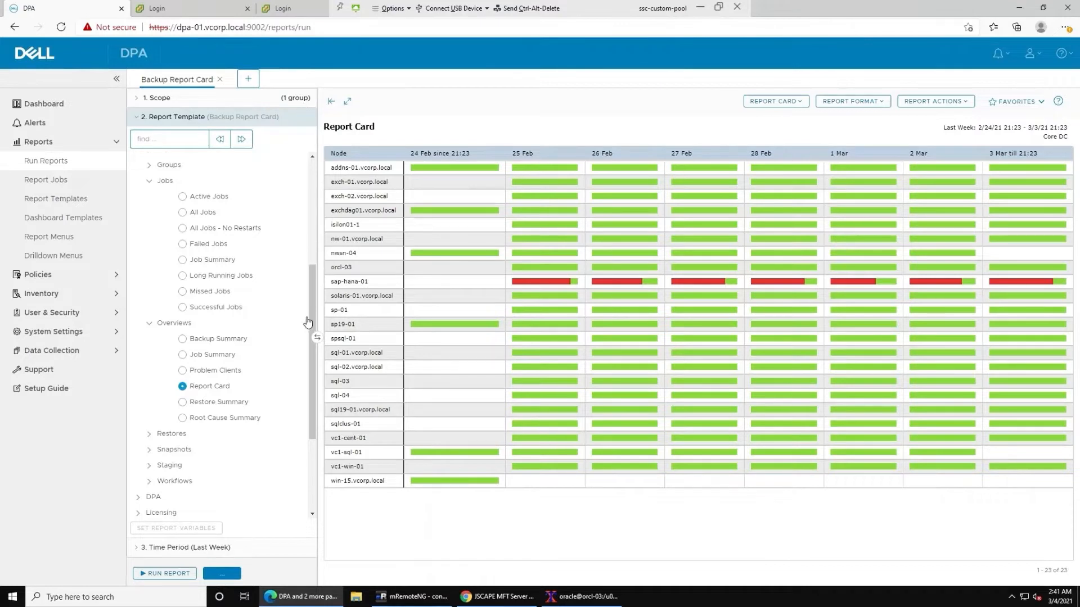
pyautogui.moveTo(184, 333)
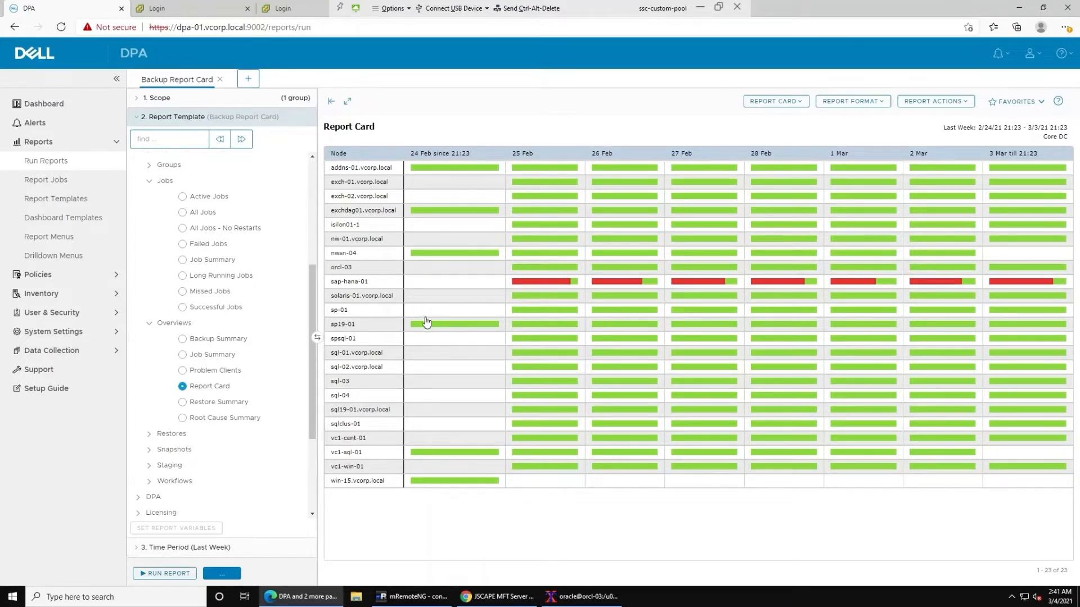
pyautogui.moveTo(790, 192)
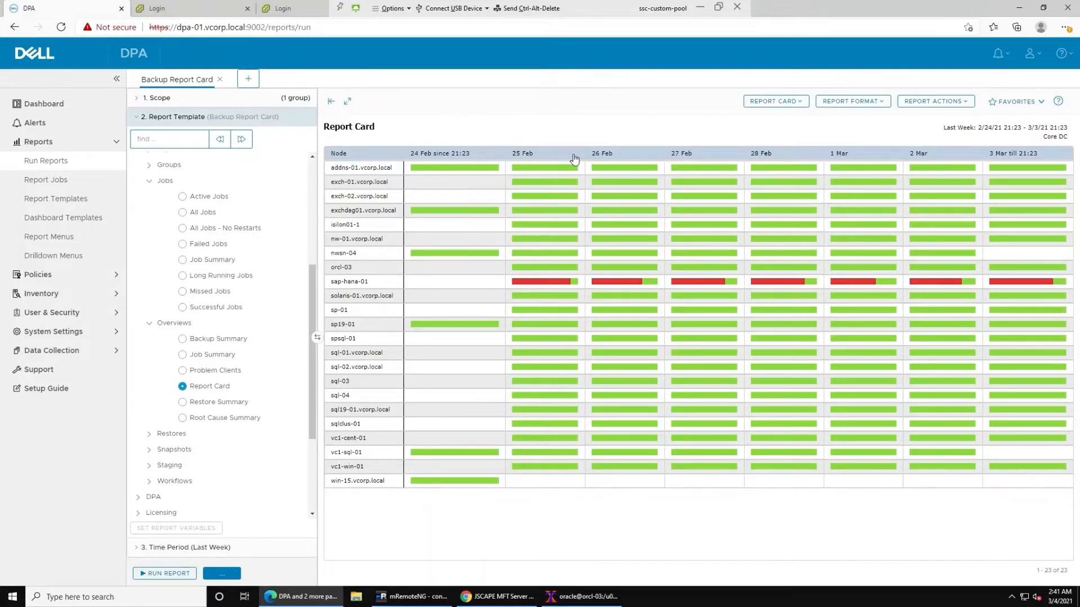
pyautogui.moveTo(1054, 141)
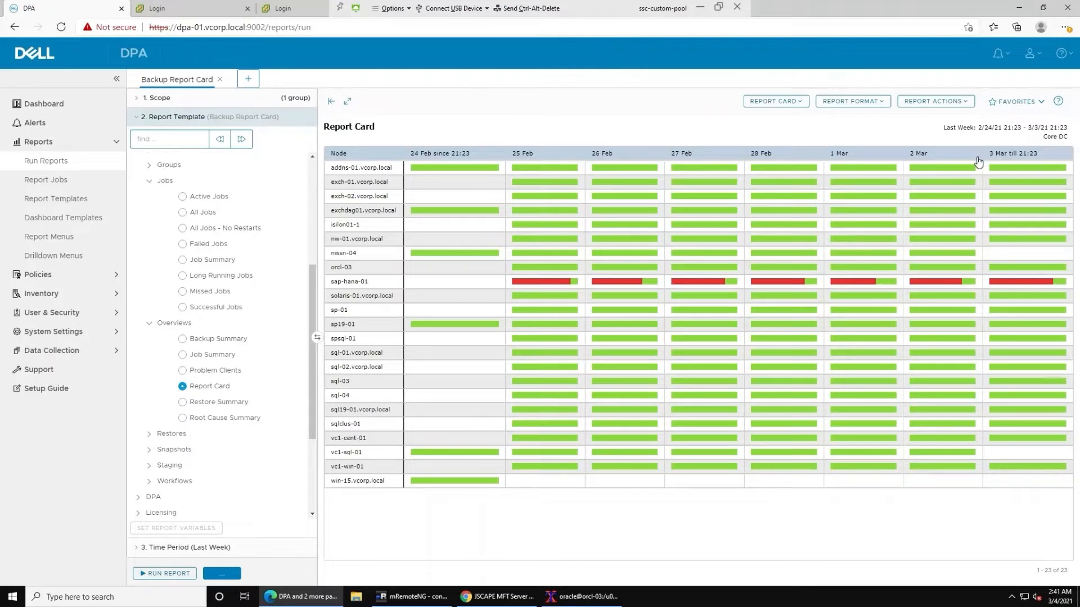
pyautogui.moveTo(829, 155)
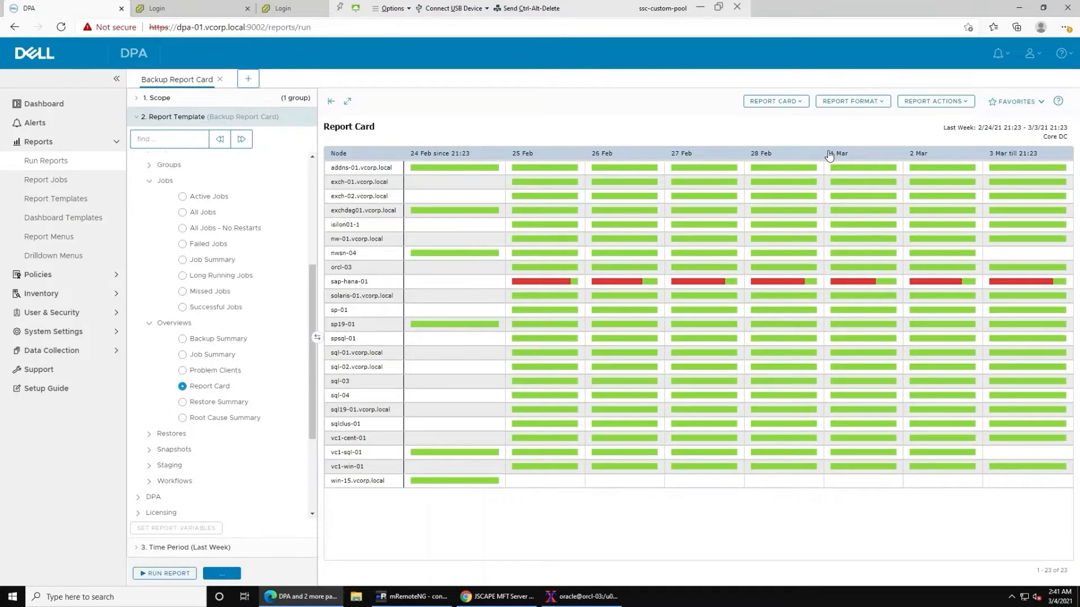
pyautogui.moveTo(829, 242)
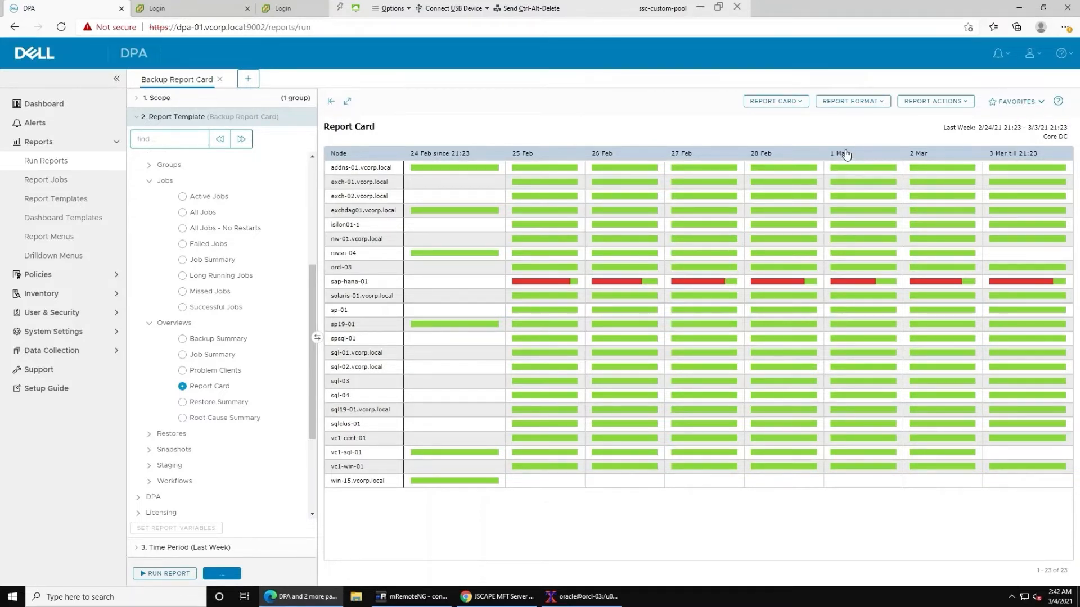
pyautogui.moveTo(632, 297)
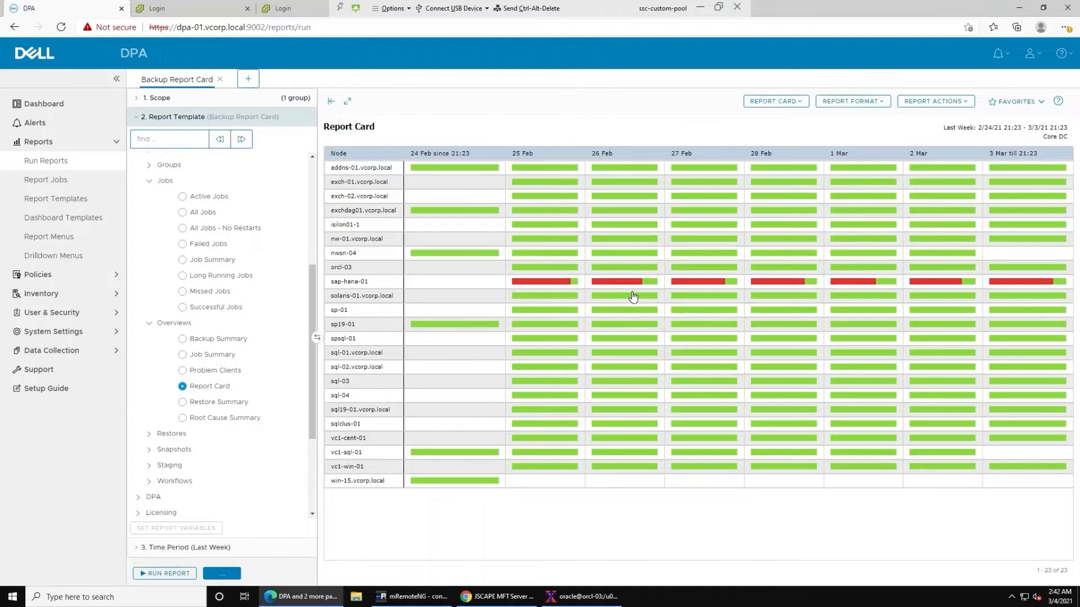
pyautogui.moveTo(511, 295)
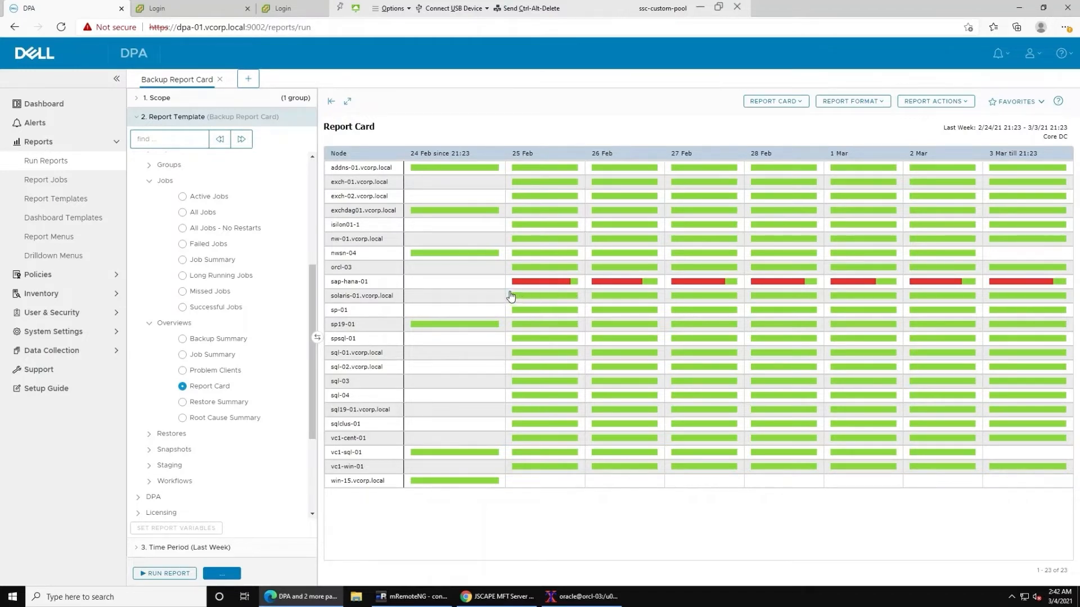
pyautogui.moveTo(279, 285)
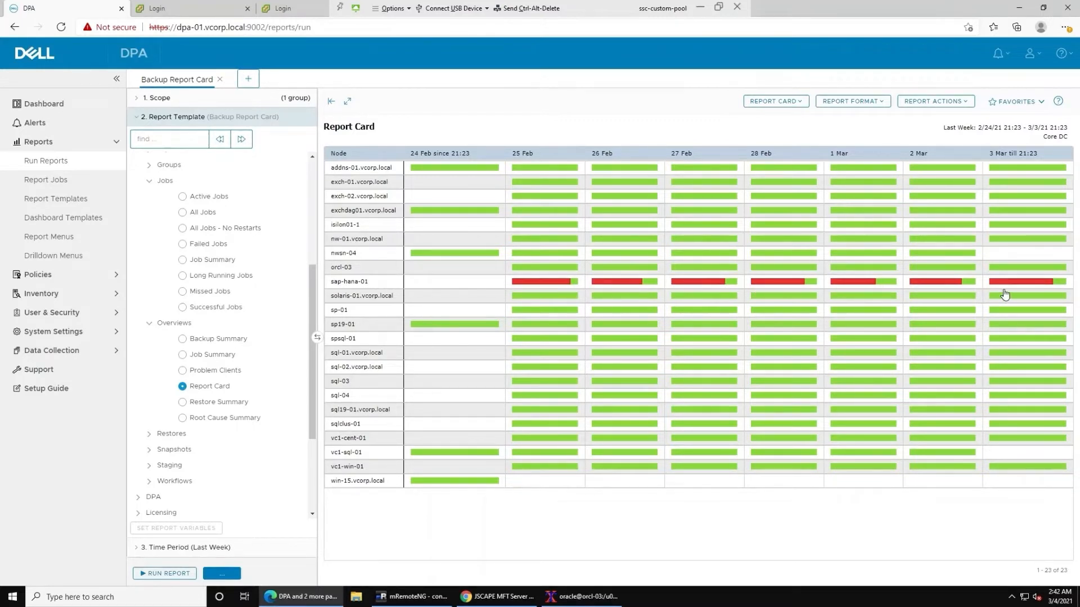
pyautogui.moveTo(1059, 293)
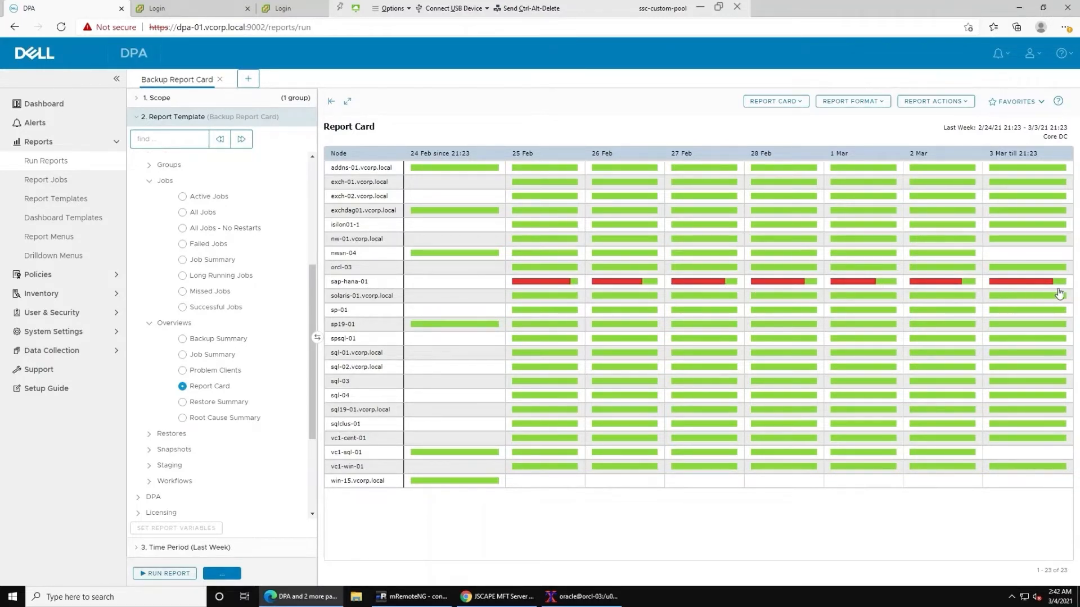
pyautogui.moveTo(964, 283)
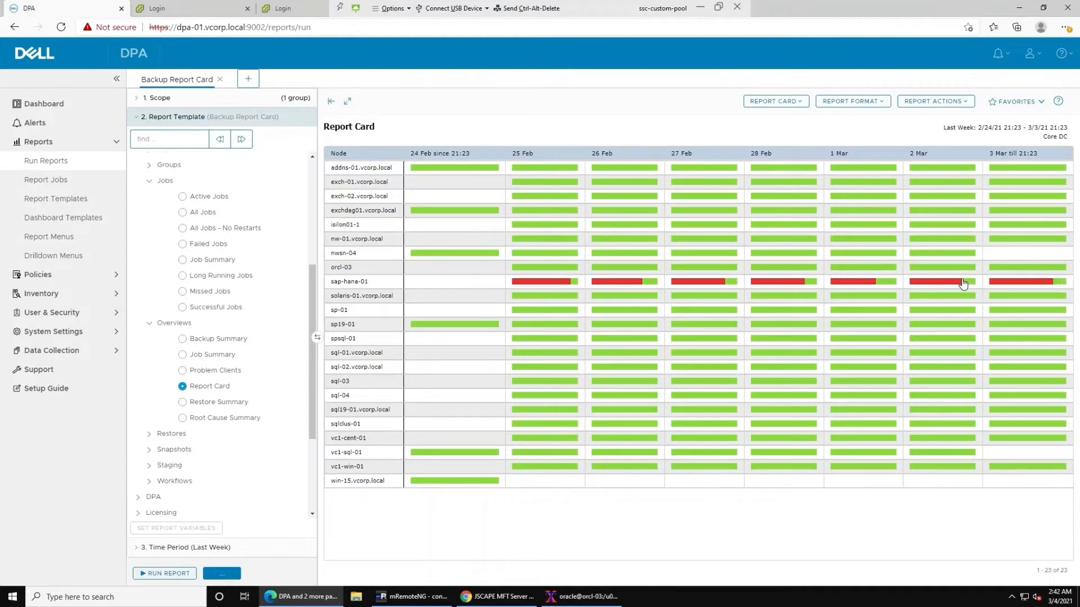
pyautogui.moveTo(869, 59)
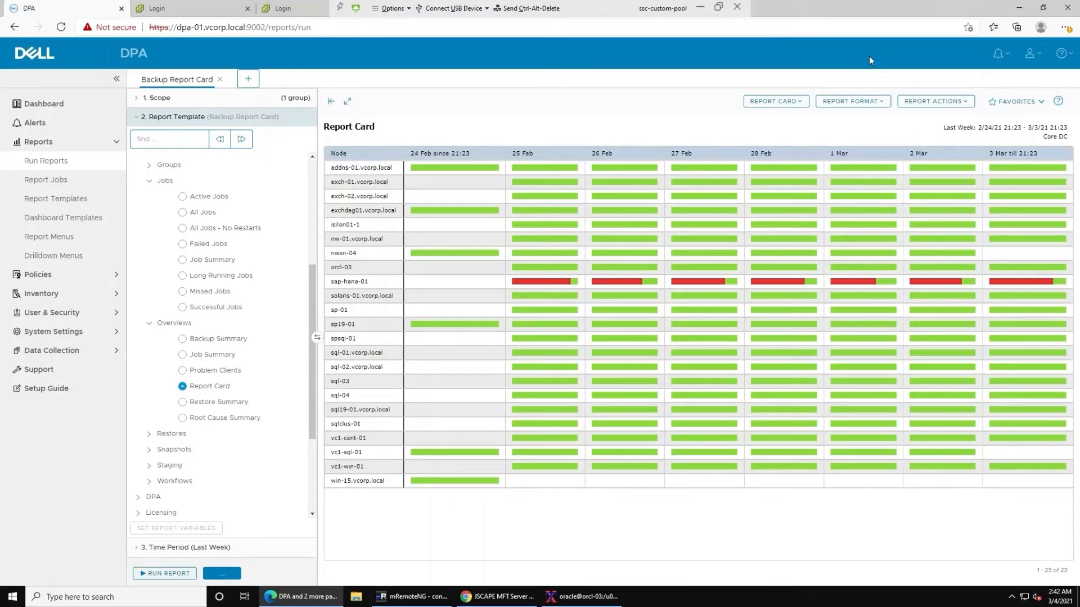
pyautogui.moveTo(978, 203)
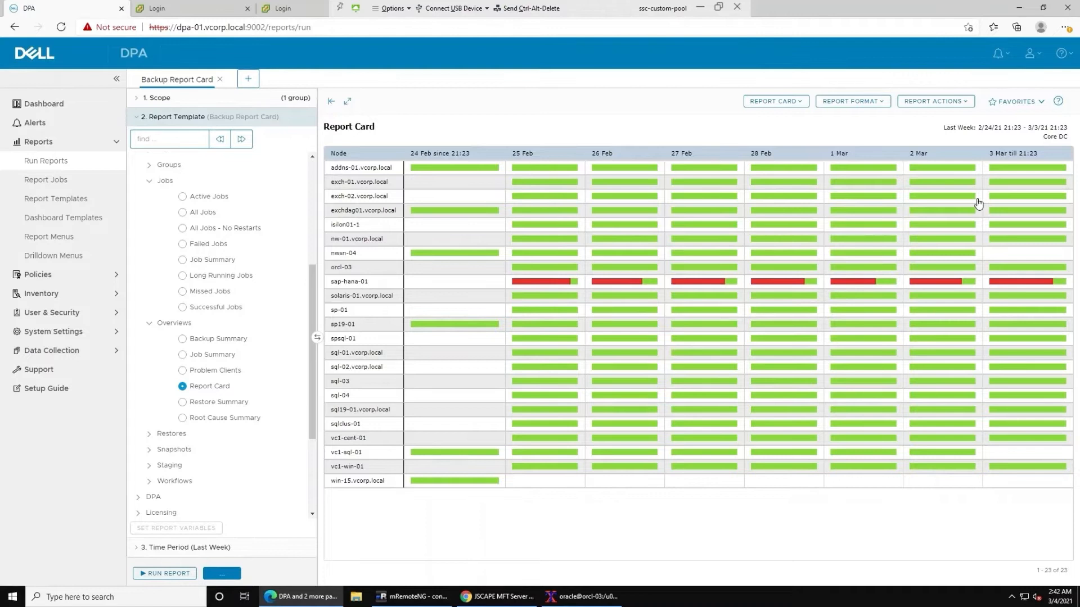
pyautogui.moveTo(933, 567)
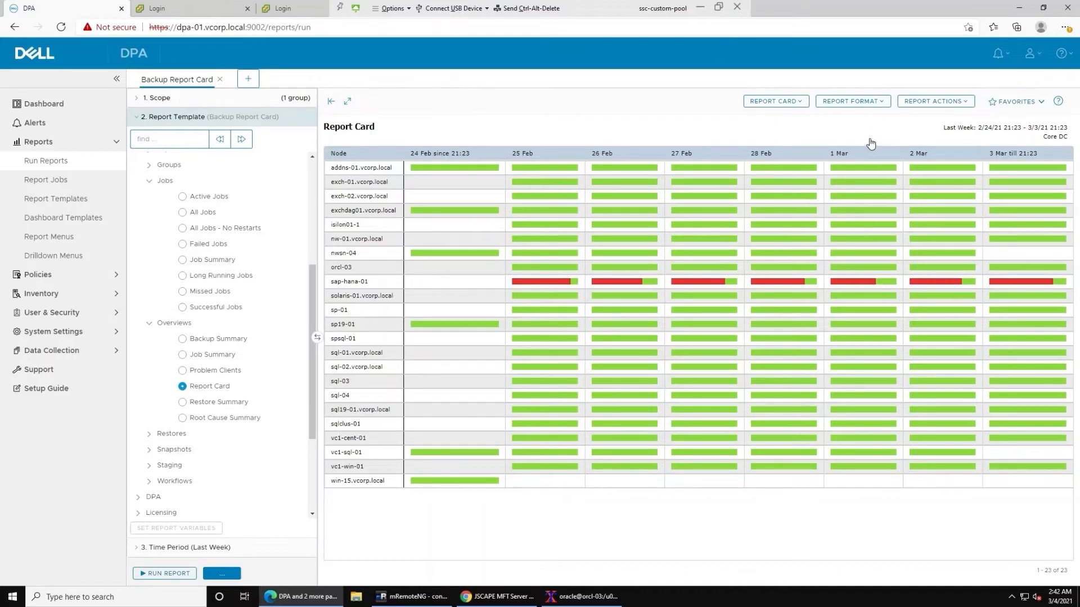
# Reach the report card's Map Fields settings via Report Format > Table Format > Series
pyautogui.click(851, 101)
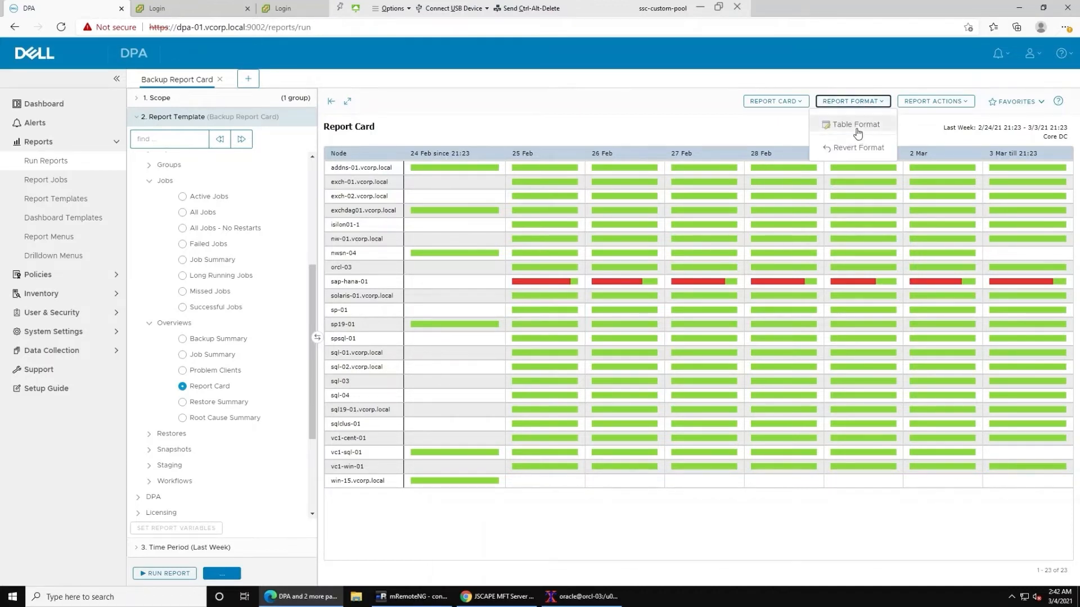
pyautogui.click(855, 125)
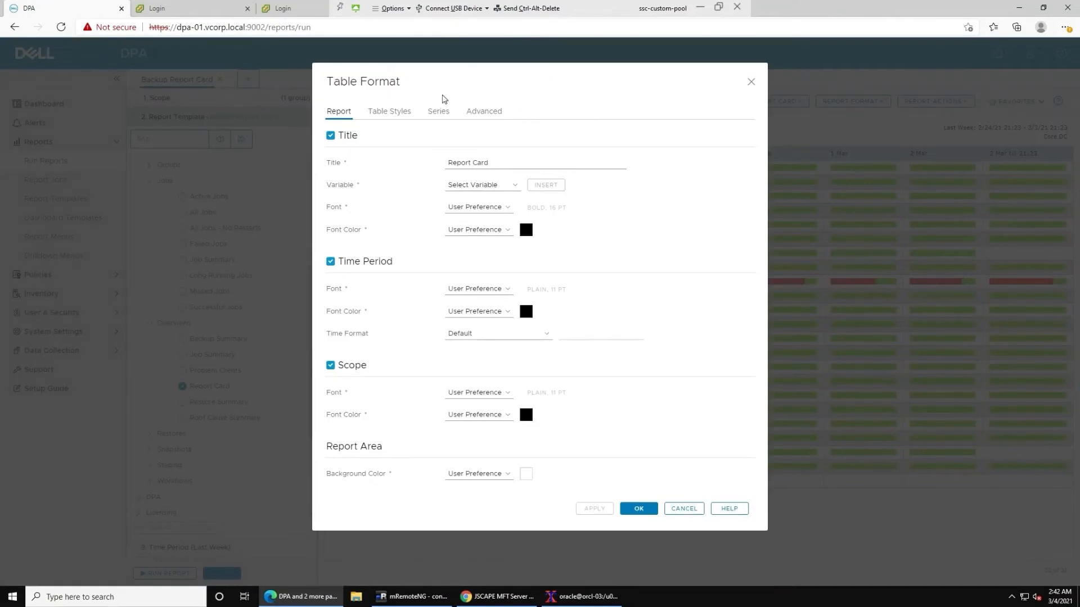
pyautogui.click(438, 111)
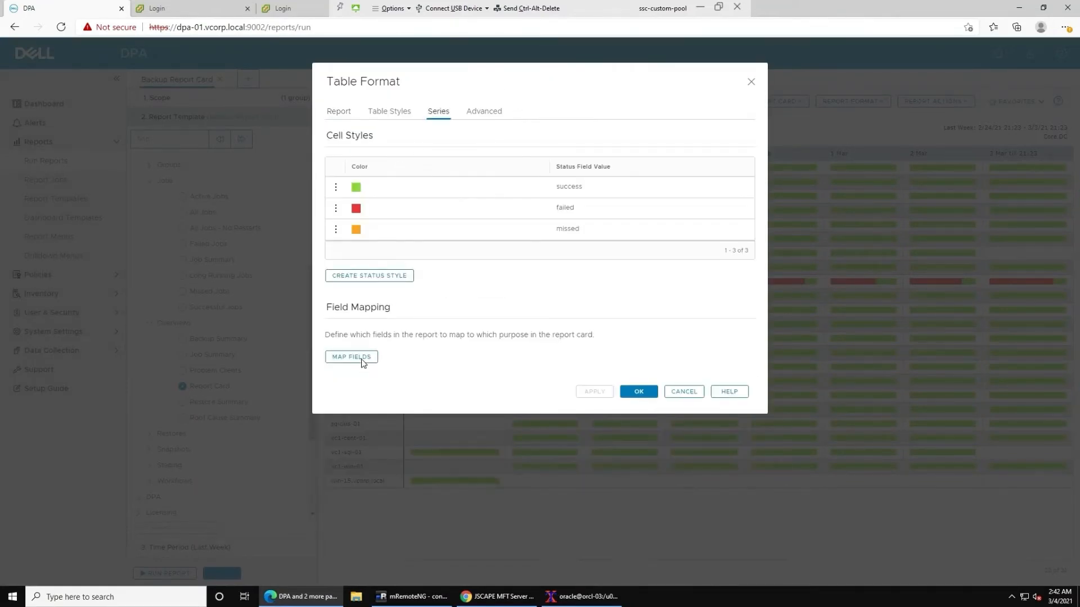
pyautogui.click(351, 357)
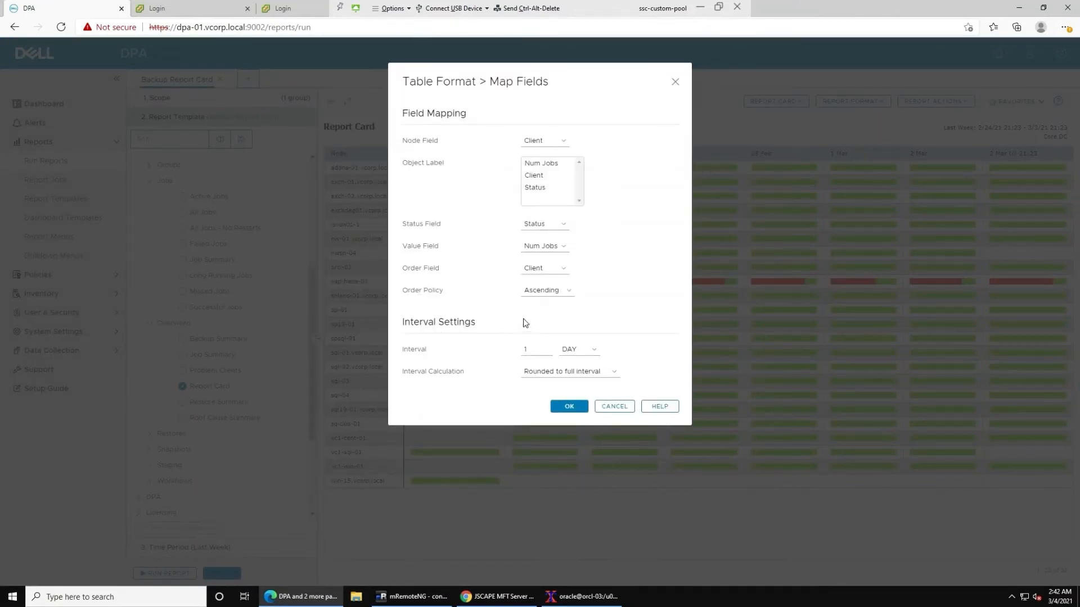
# Set the Order Field to Status, confirm it, and save the report parameters
pyautogui.click(543, 268)
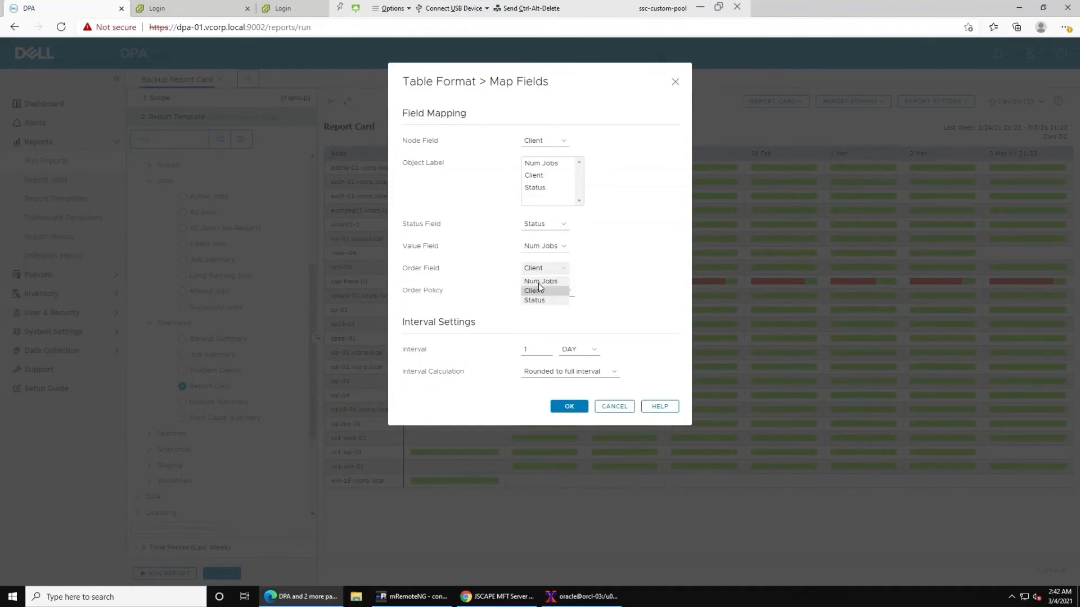
pyautogui.click(533, 299)
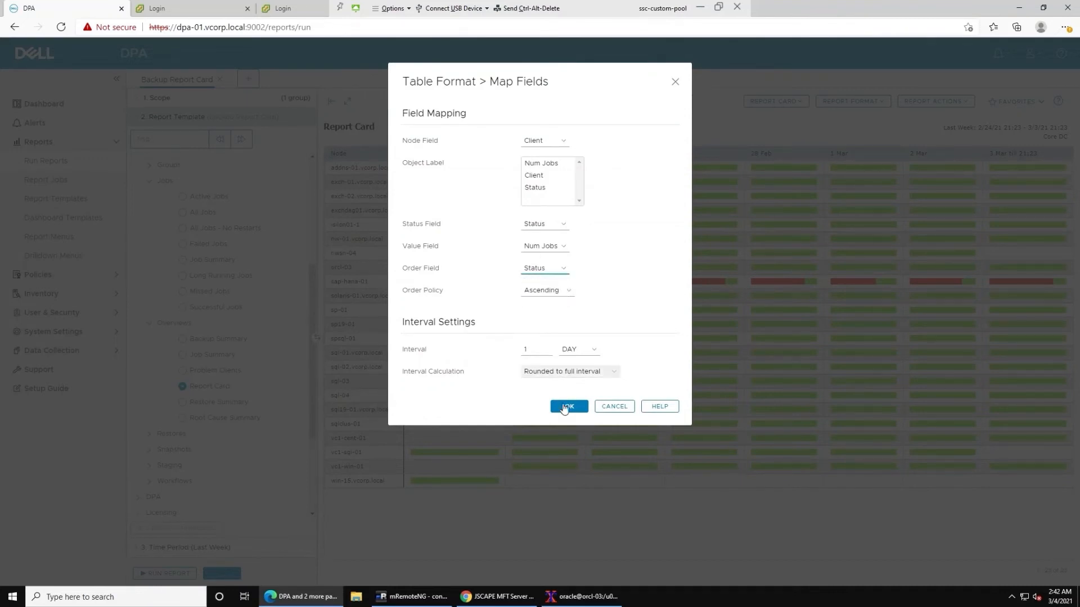
pyautogui.click(567, 407)
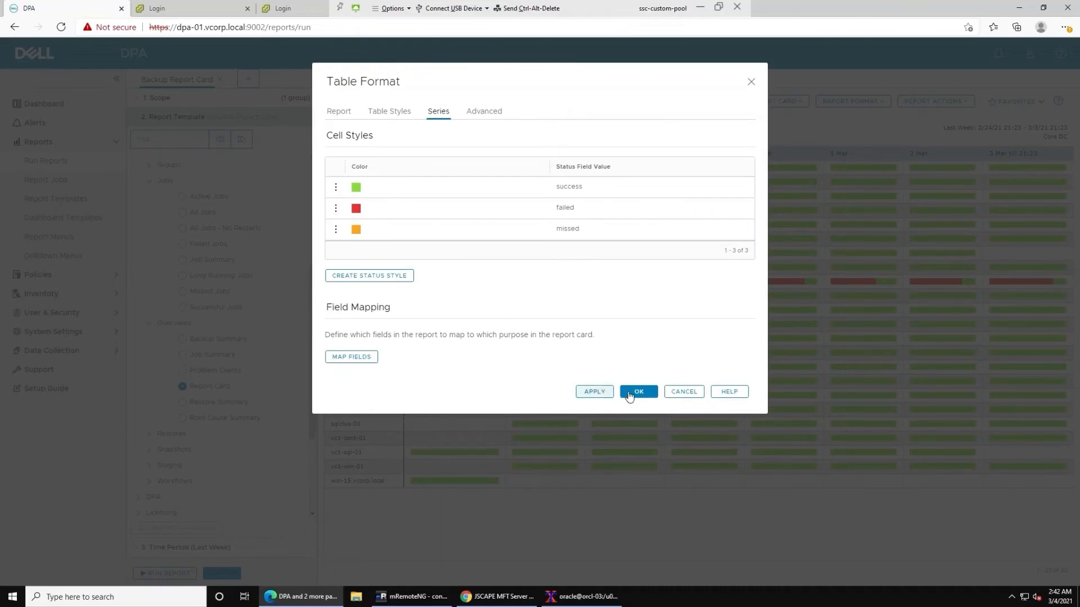
pyautogui.click(637, 391)
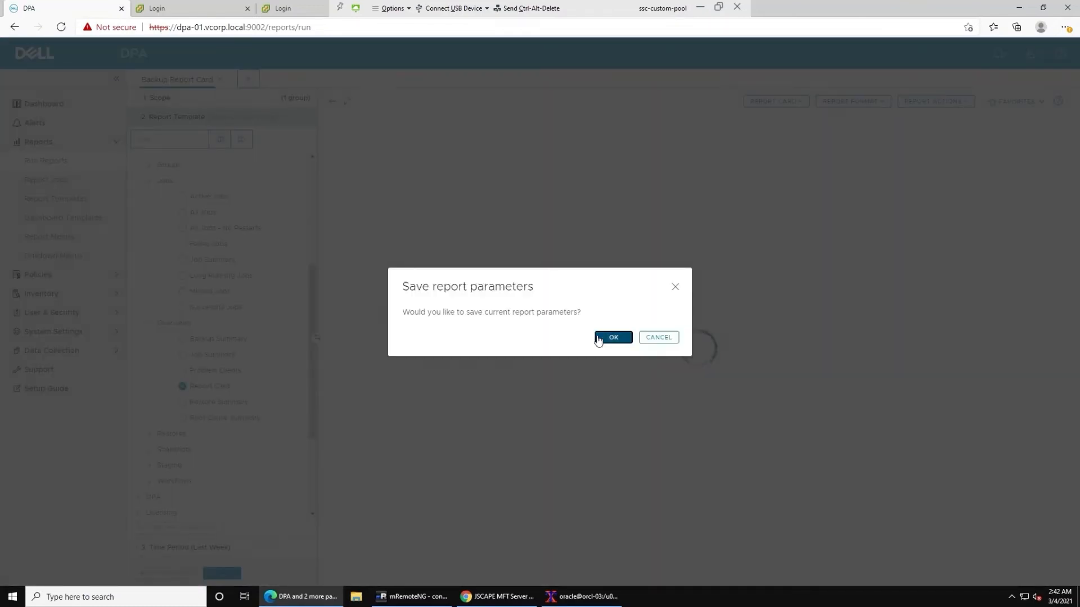
pyautogui.click(612, 337)
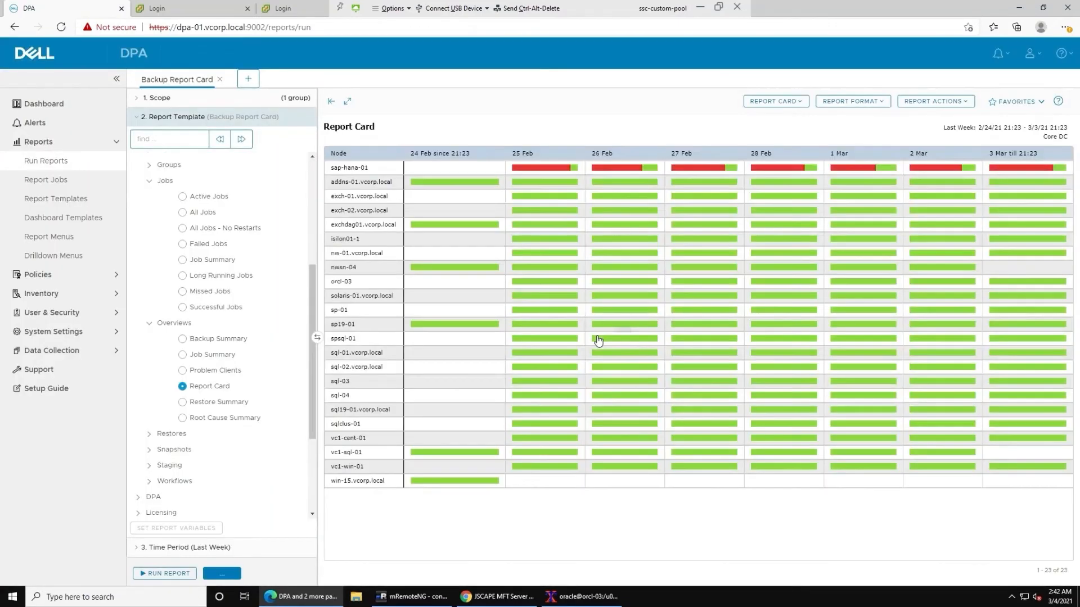